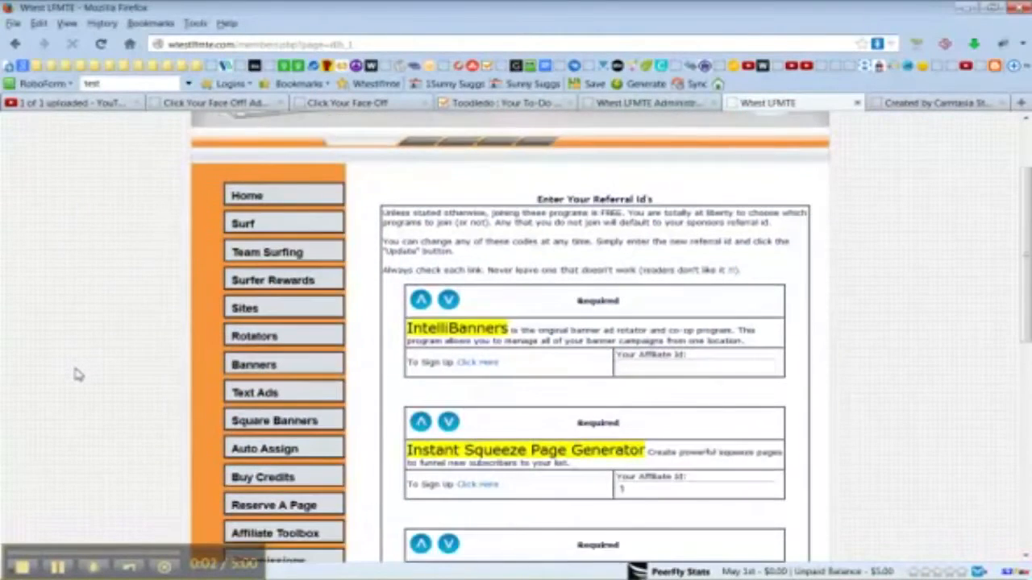
# Start a new program entry described as 'Click Your Face Off -' in Add A Program
pyautogui.scroll(-3)
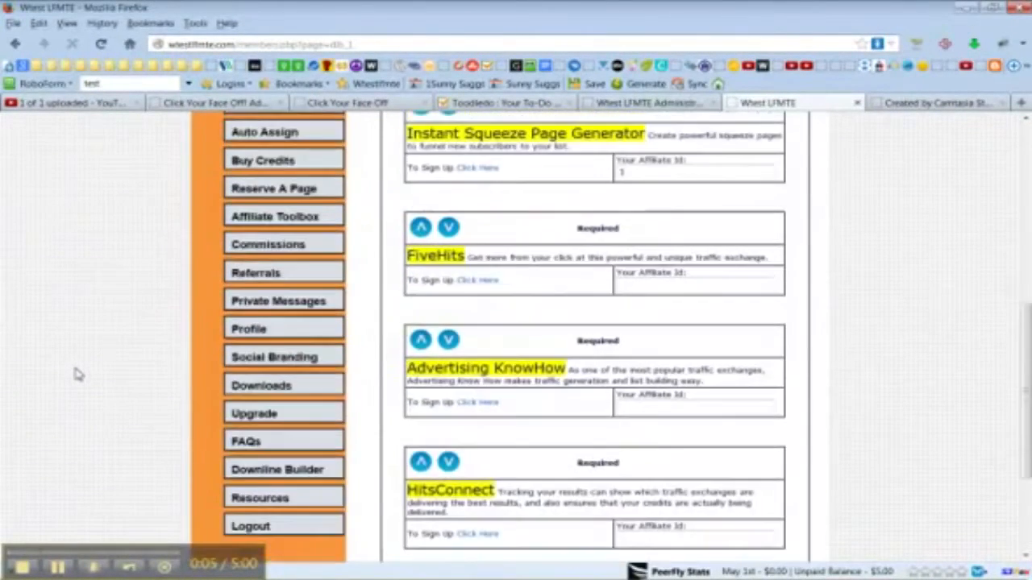
pyautogui.scroll(-3)
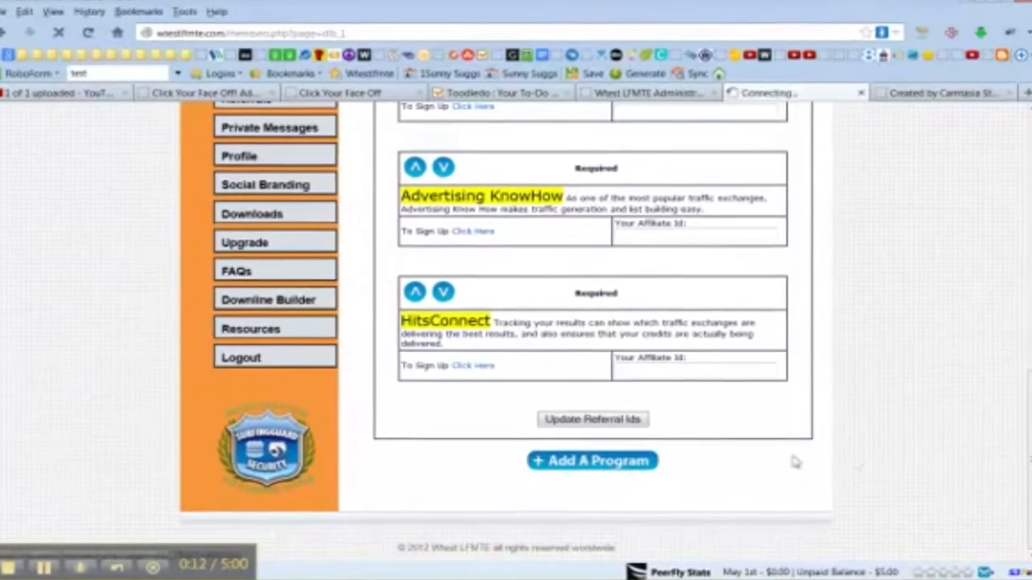
pyautogui.click(592, 460)
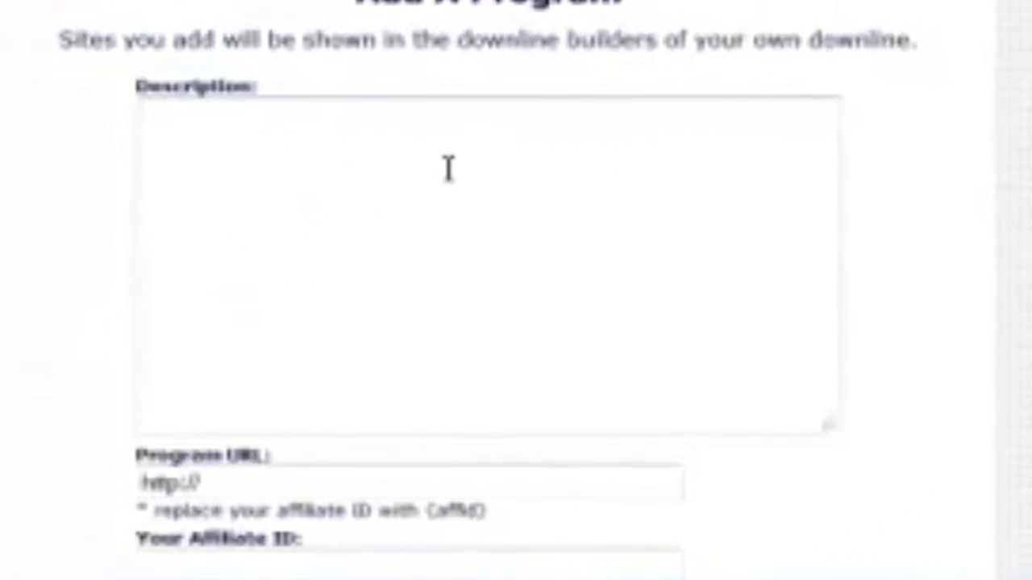
pyautogui.write('Click Your Face Off -')
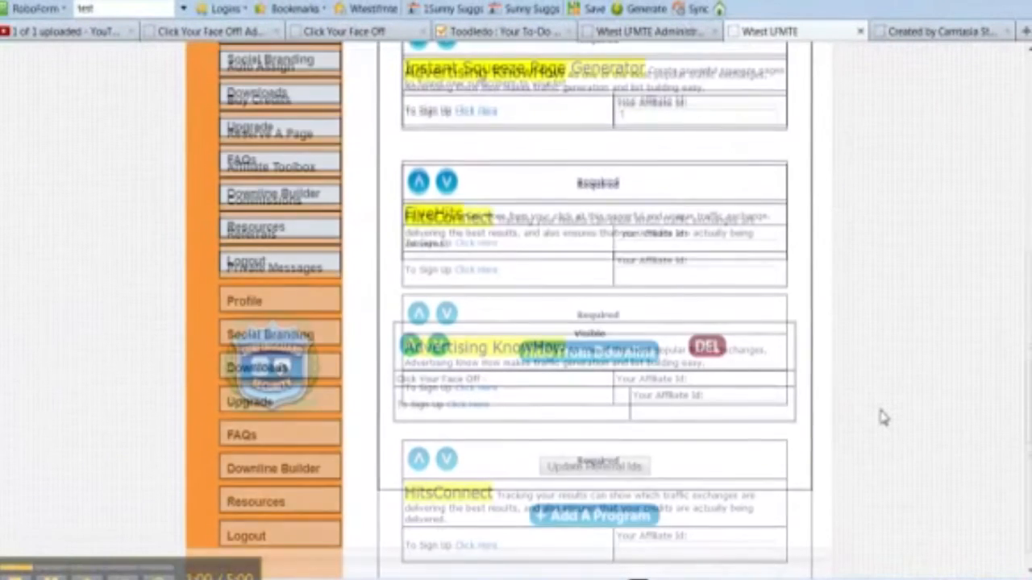
pyautogui.scroll(-3)
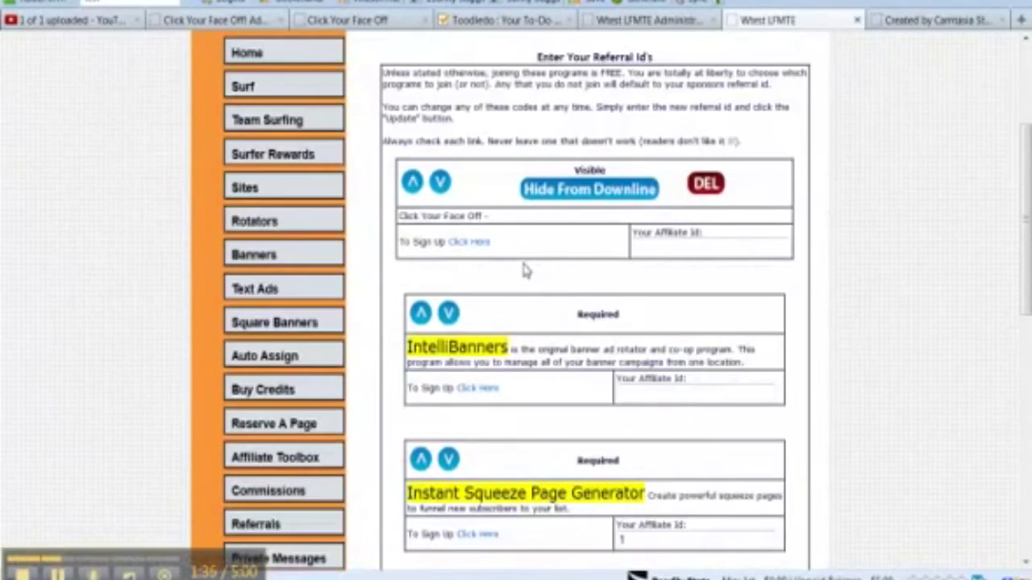
pyautogui.moveTo(910, 240)
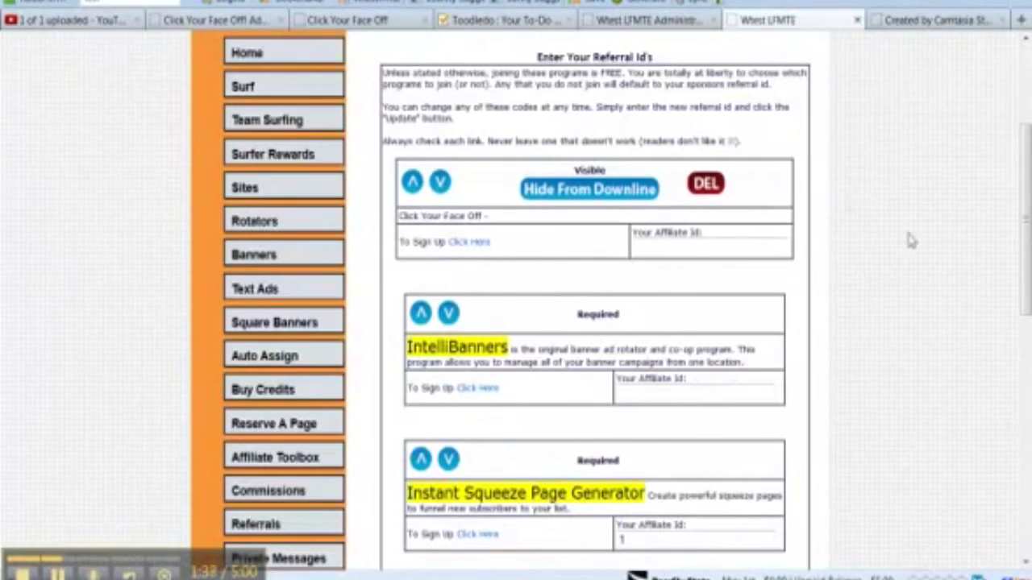
pyautogui.moveTo(532, 240)
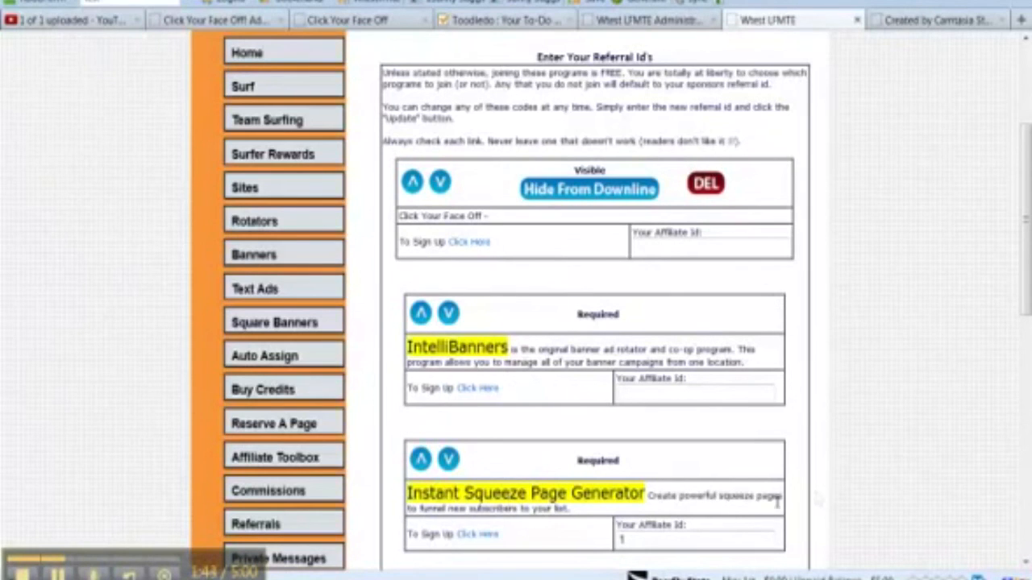
pyautogui.scroll(-3)
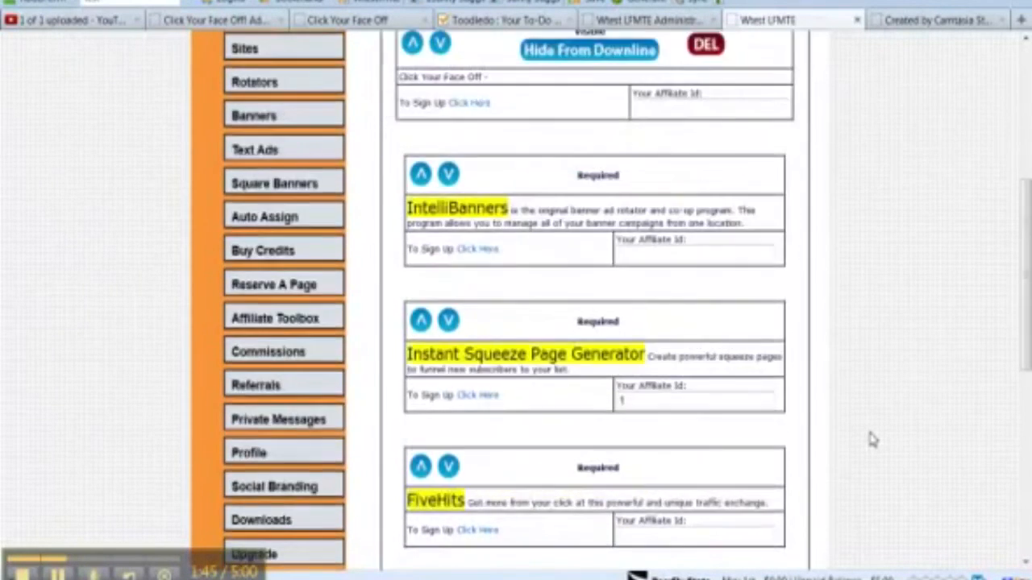